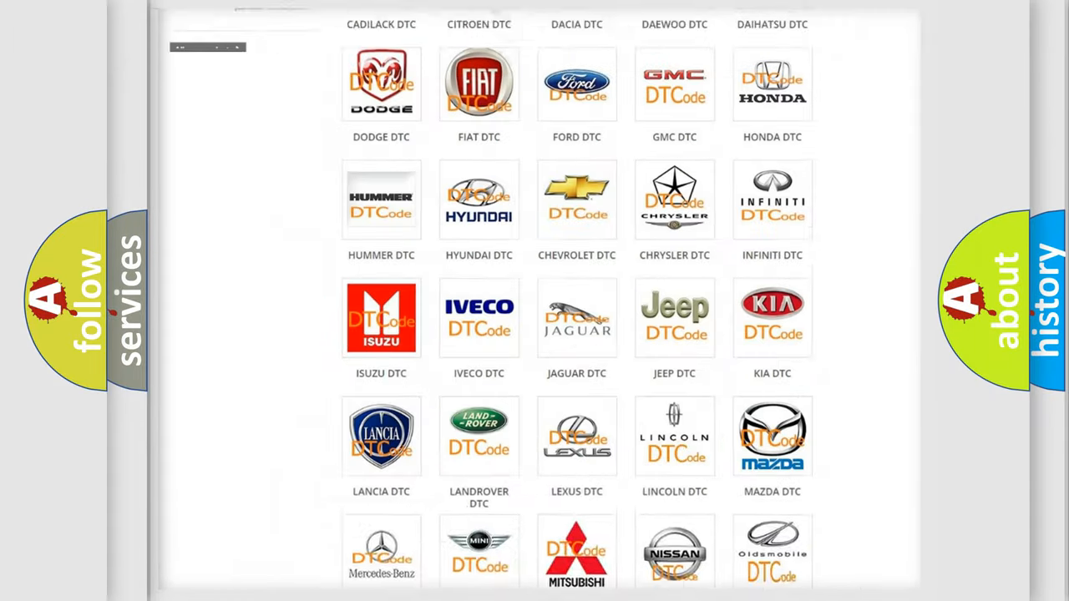
Choose the HONDA DTC tile under Podkategorie to list Honda codes from B0002 onward.
scroll("up", 3)
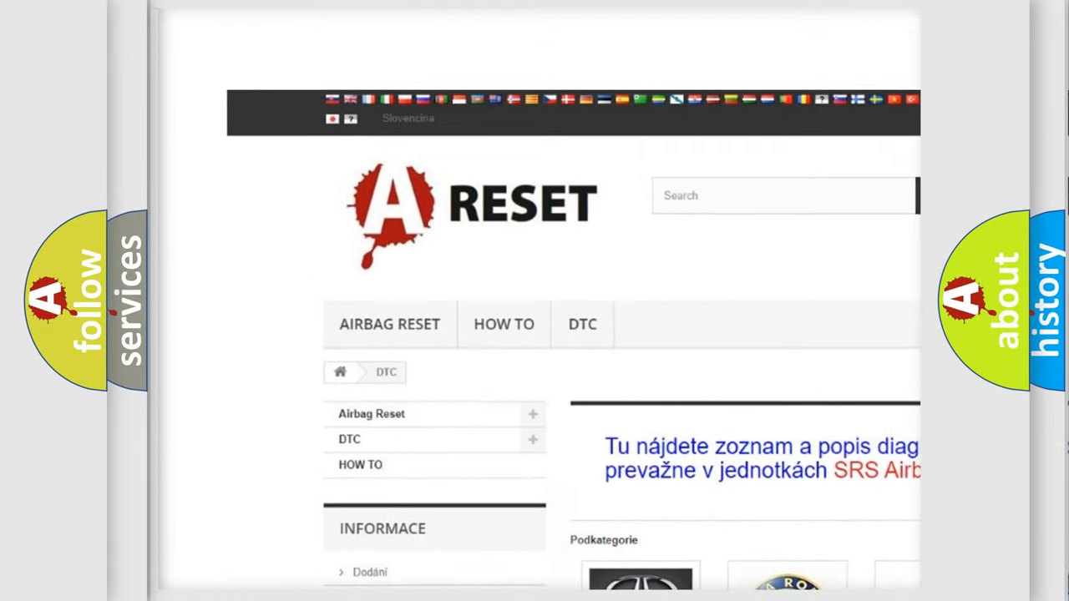
scroll("up", 3)
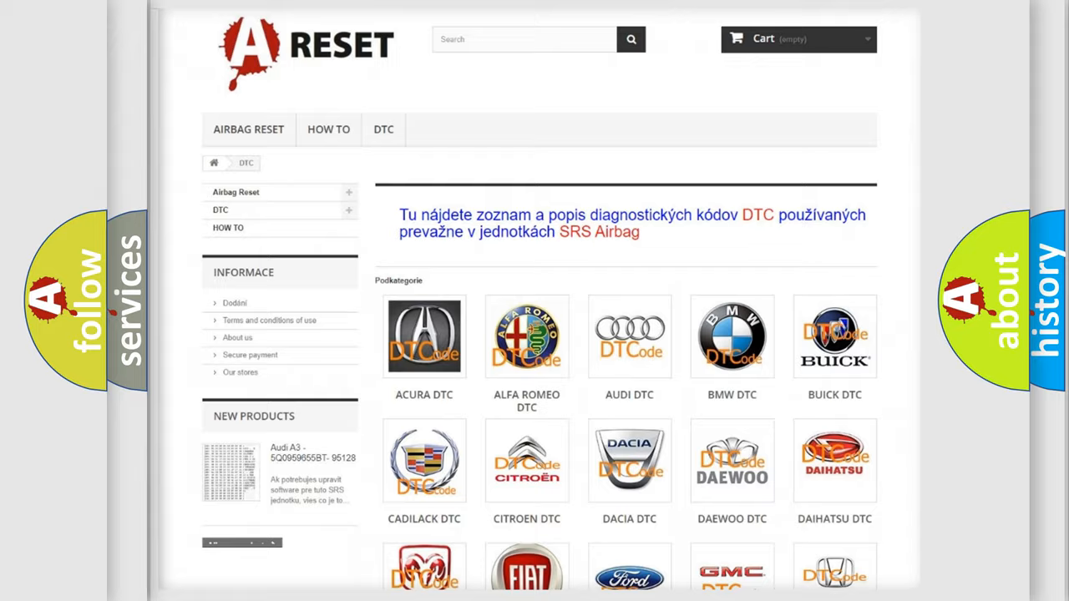
scroll("down", 3)
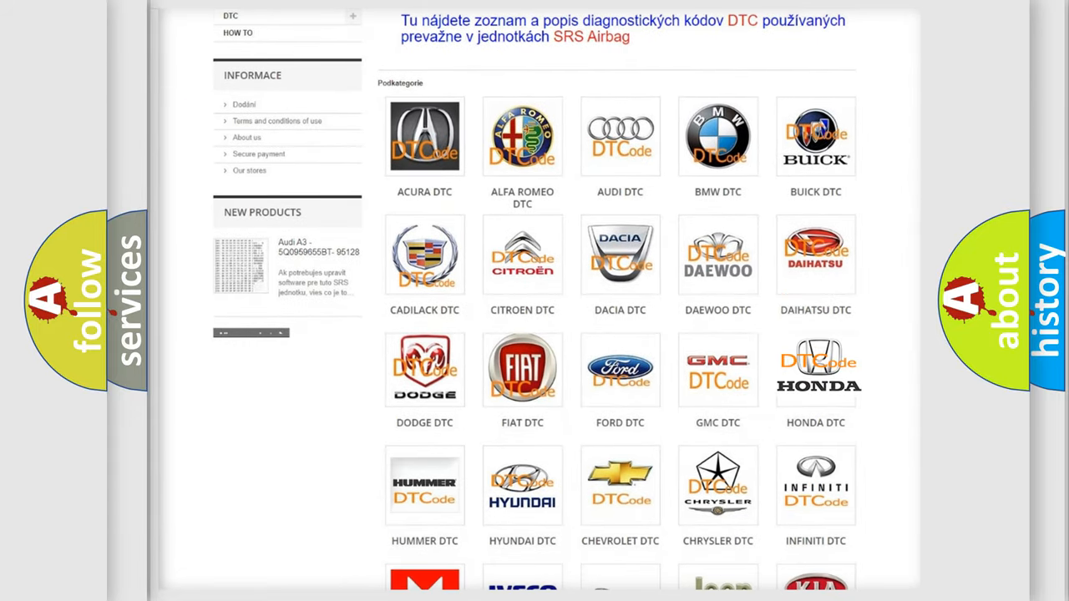
left_click(816, 369)
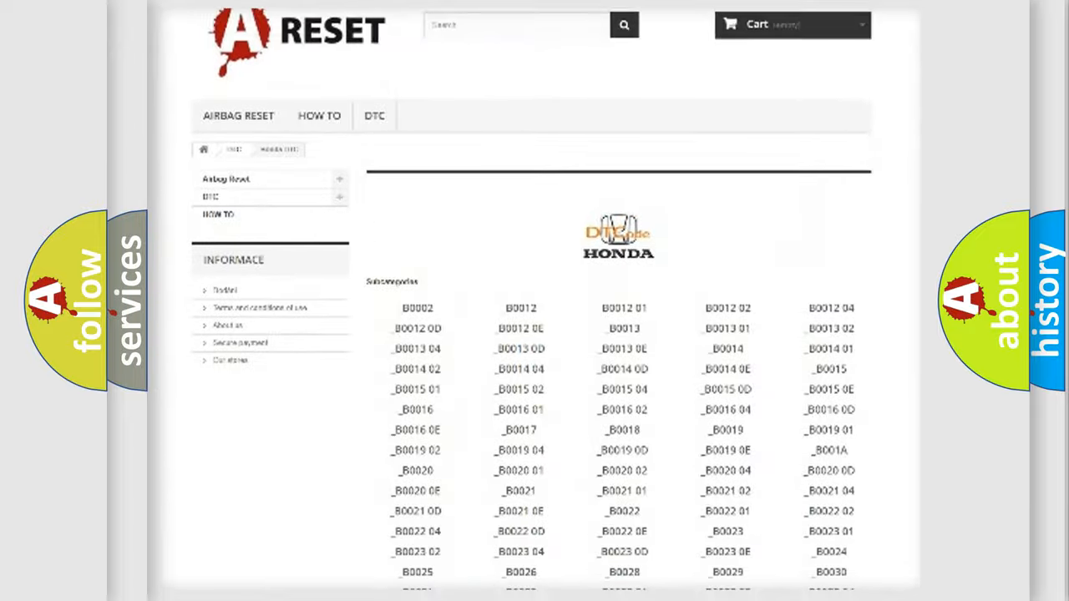
scroll("up", 3)
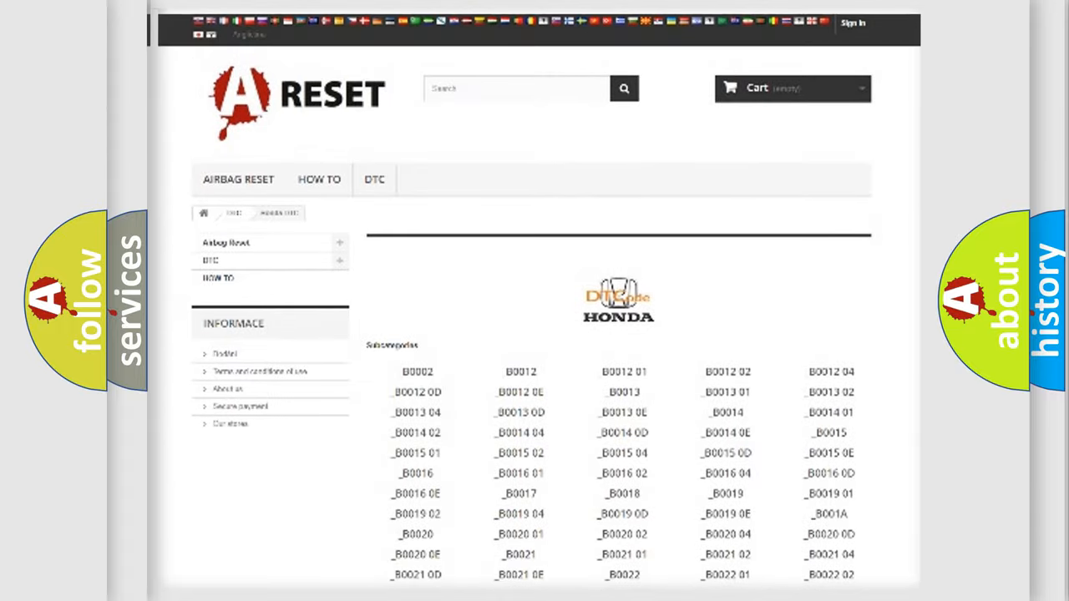